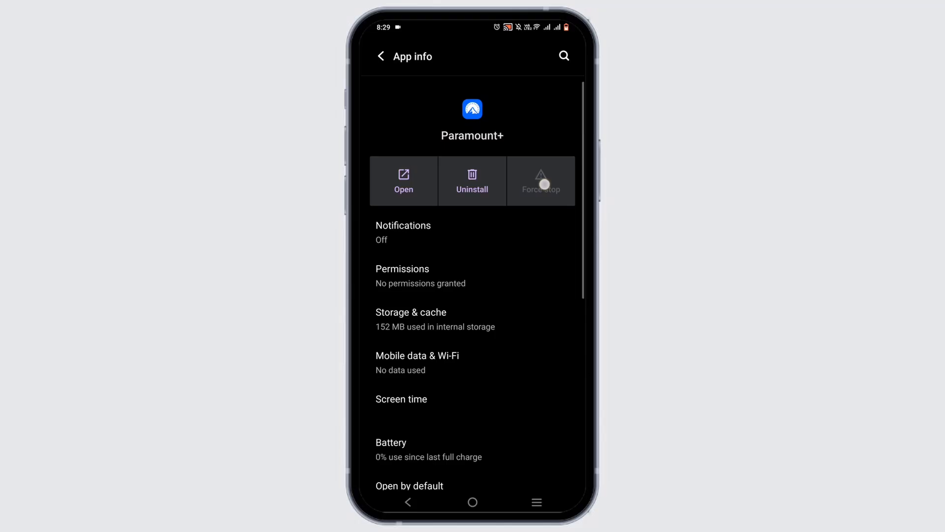
# Step: Force-stop Paramount+ from its App info page
pyautogui.click(411, 319)
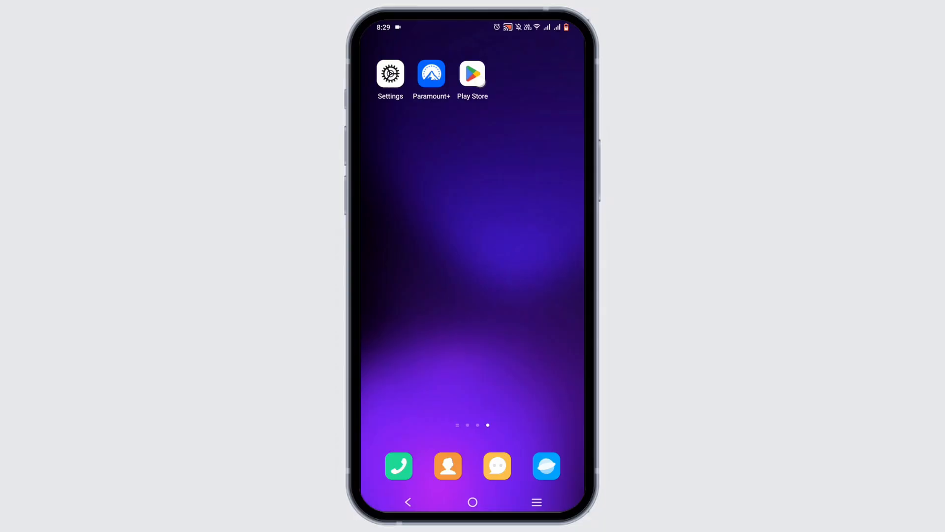
pyautogui.click(472, 73)
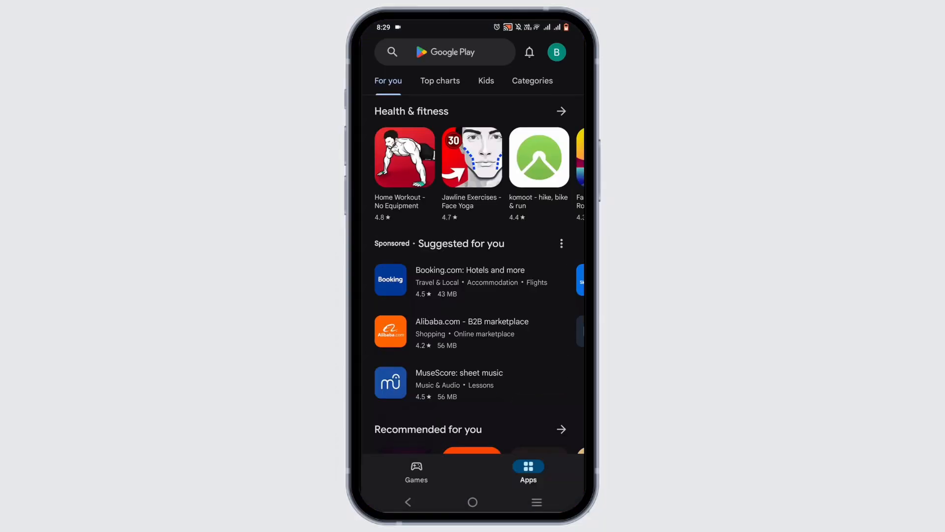
pyautogui.write('para')
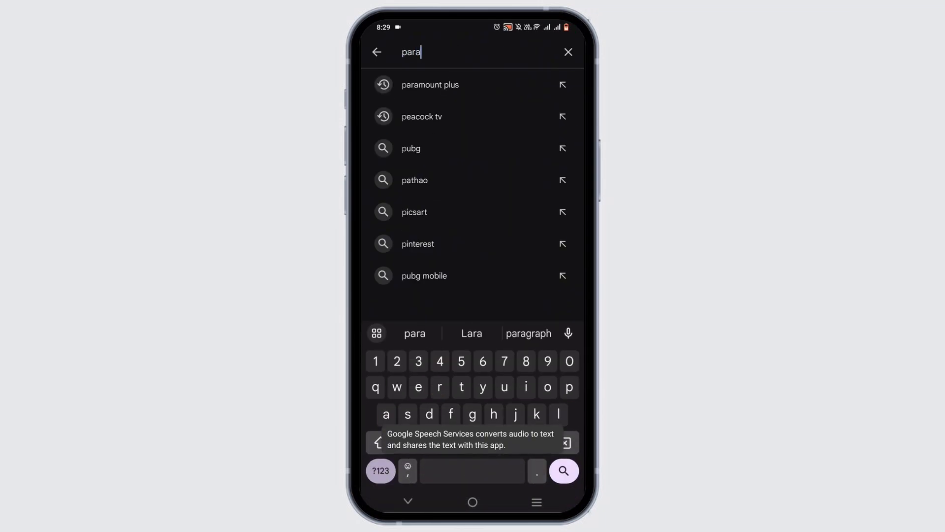
pyautogui.click(431, 84)
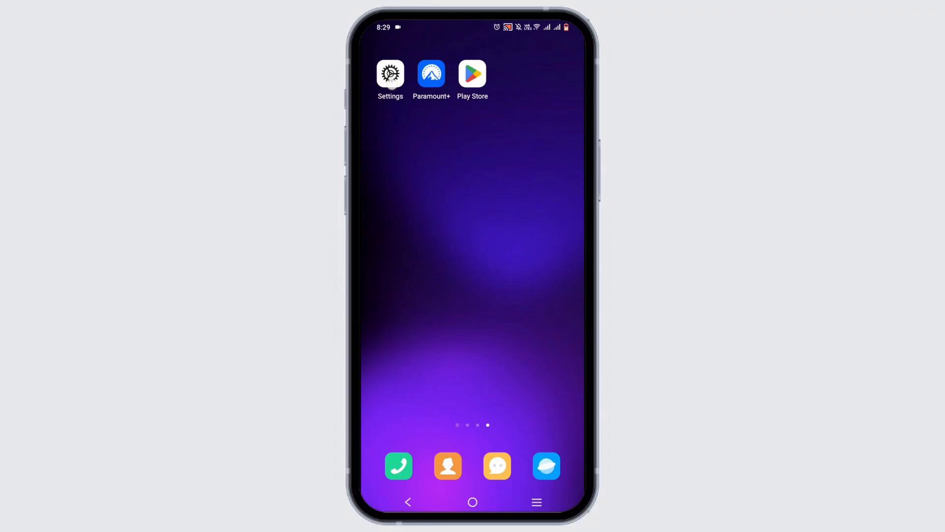
# Step: Search the installed apps list for 'psr' and open Paramount+'s App info page
pyautogui.click(390, 73)
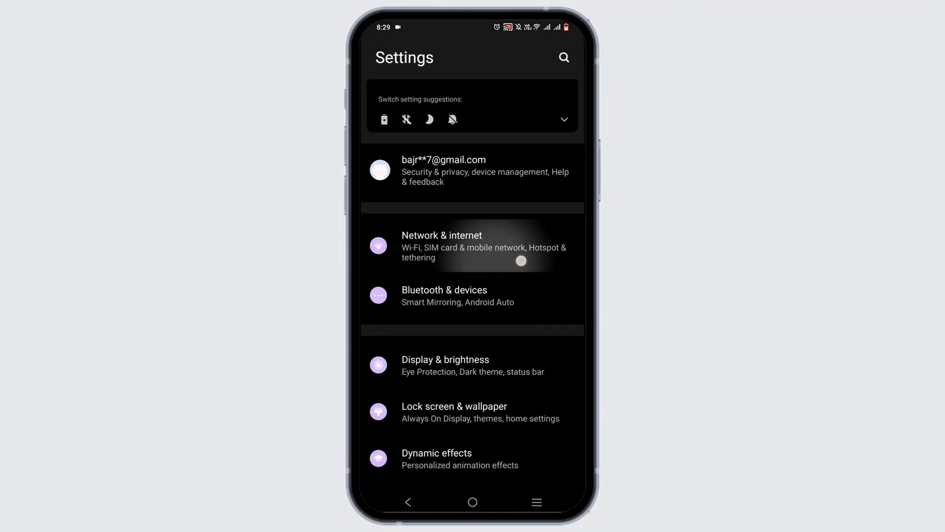
pyautogui.scroll(-3)
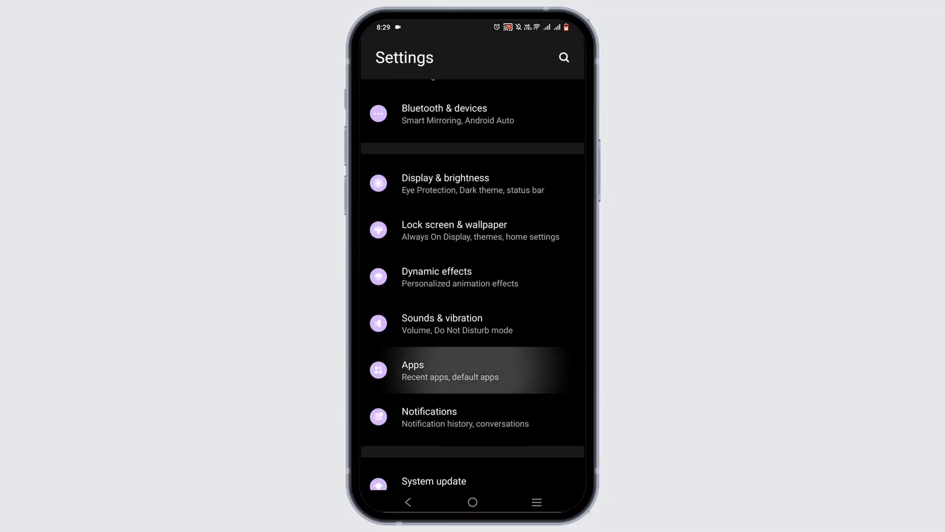
pyautogui.click(450, 370)
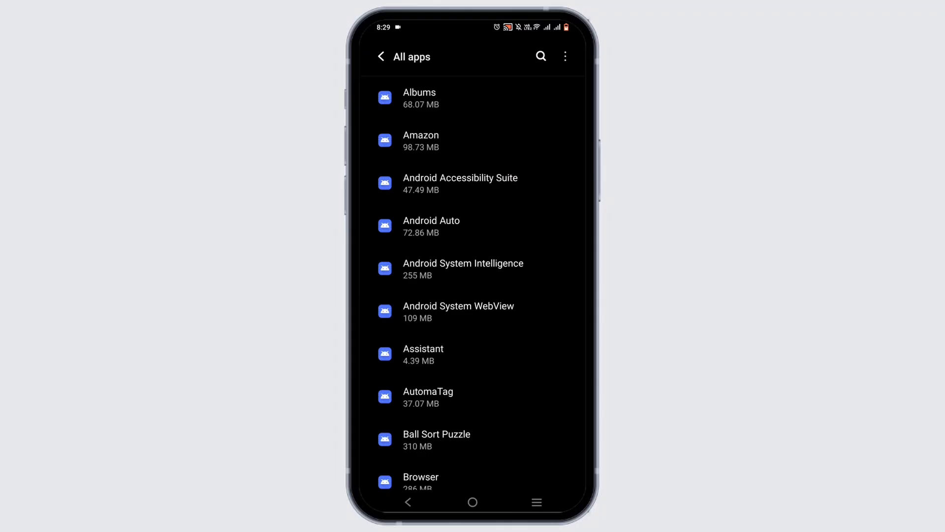
pyautogui.click(540, 56)
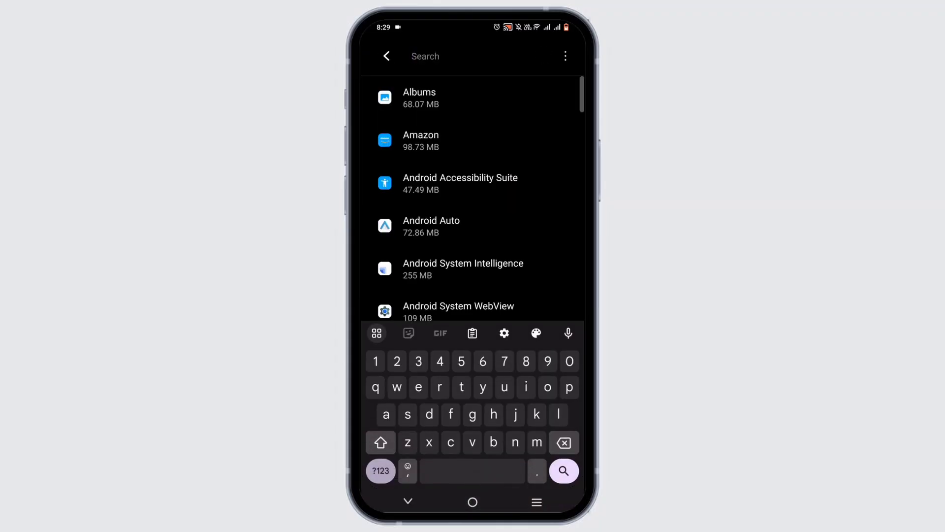
pyautogui.write('psr')
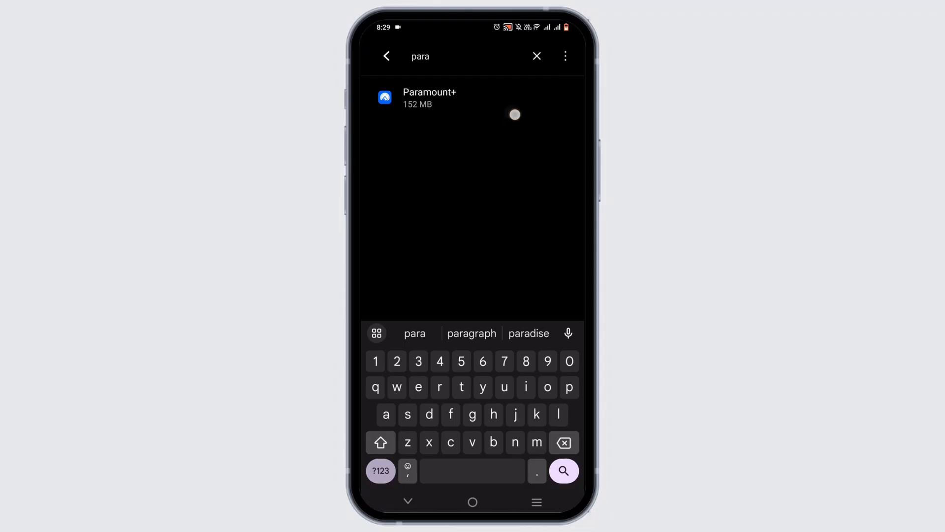
pyautogui.click(429, 97)
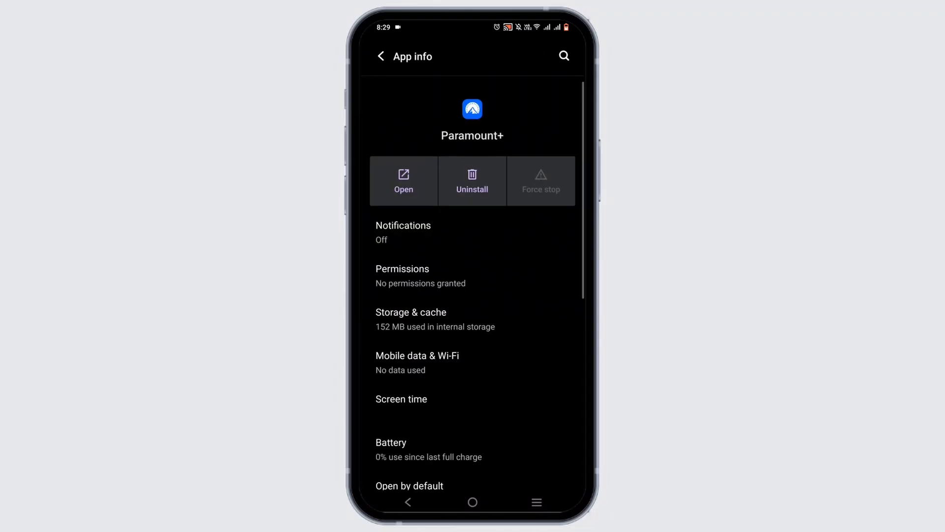
# Step: Clear Paramount+'s cache from its Storage & cache page
pyautogui.click(411, 312)
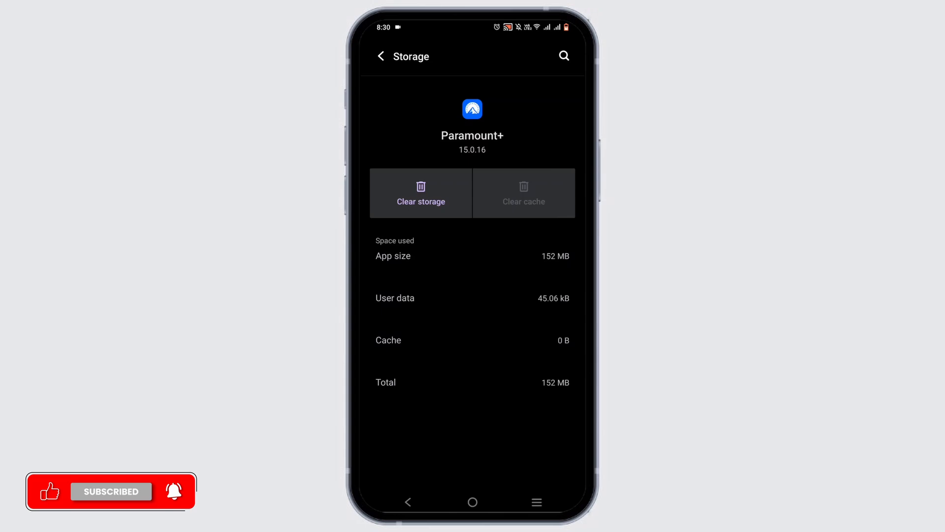
pyautogui.click(381, 56)
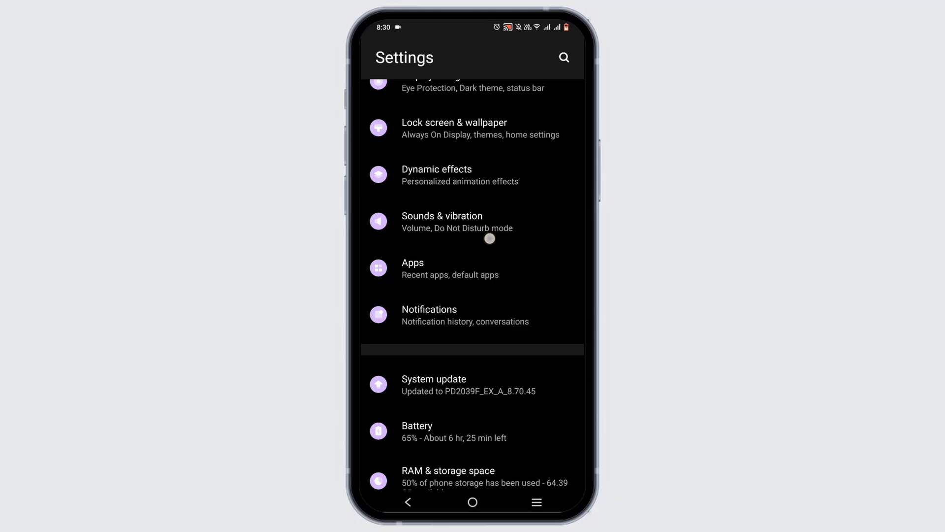
# Step: Check System update for available updates, then return to the home screen
pyautogui.click(433, 384)
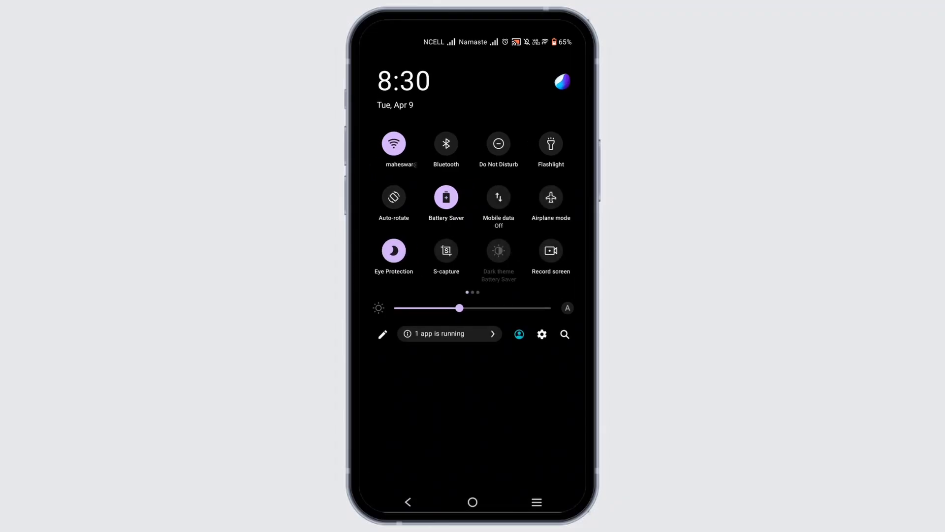
pyautogui.click(472, 502)
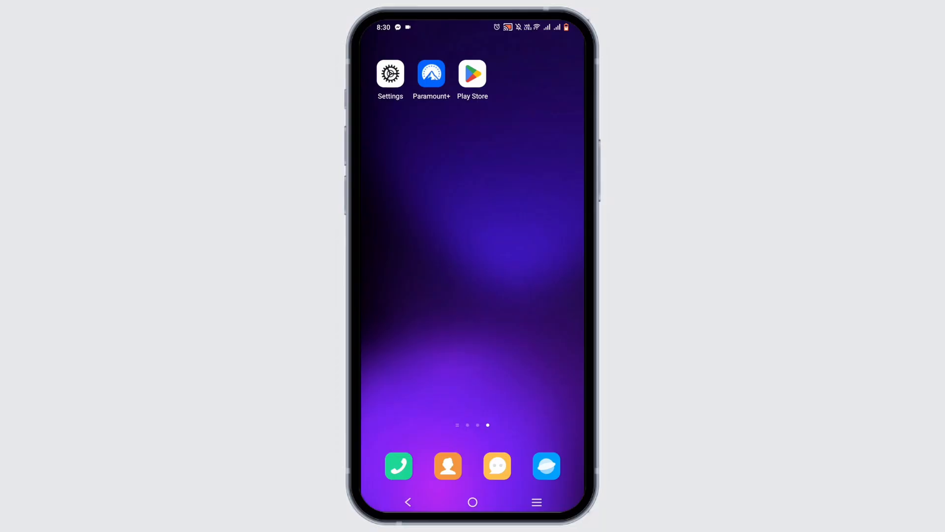